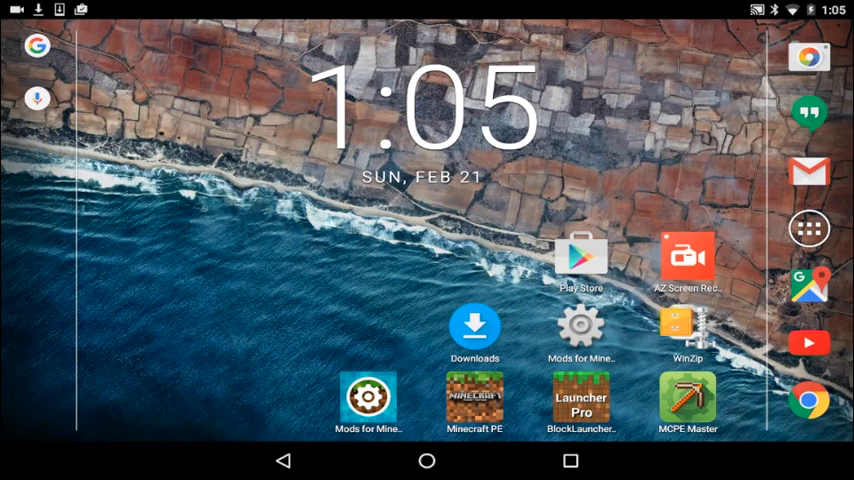
Launch the Chrome web browser from the Android home screen
left_click(580, 256)
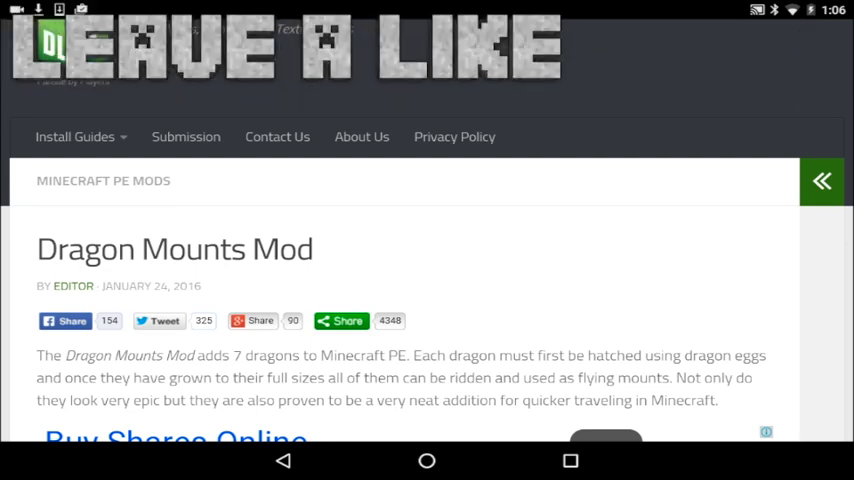
scroll("down", 3)
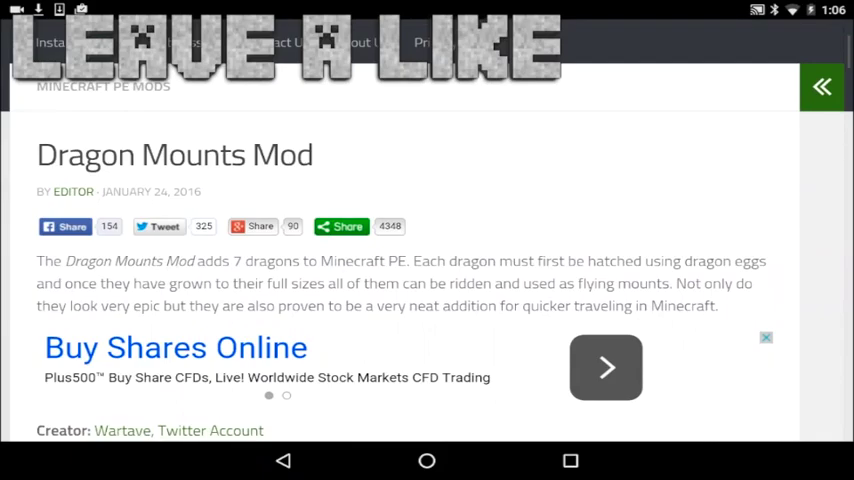
scroll("down", 3)
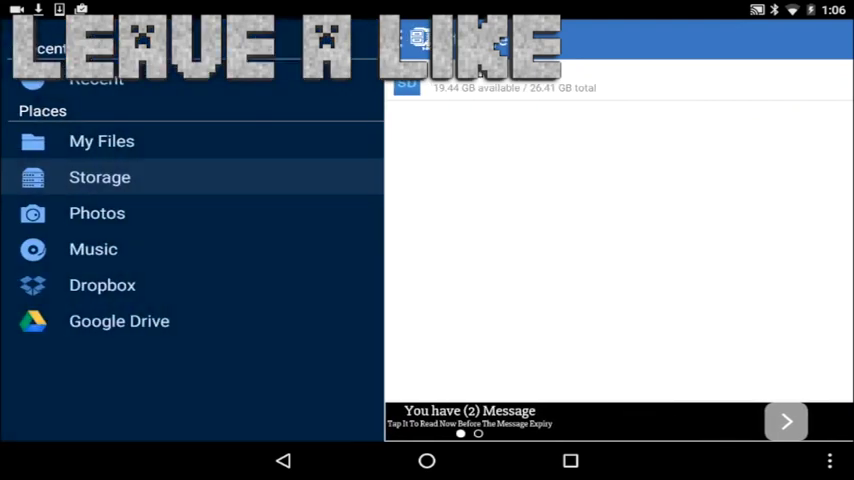
Inspect the Dragon Mount PE v1 zip in Download (its .js script and texture zip) and select the archive
left_click(100, 176)
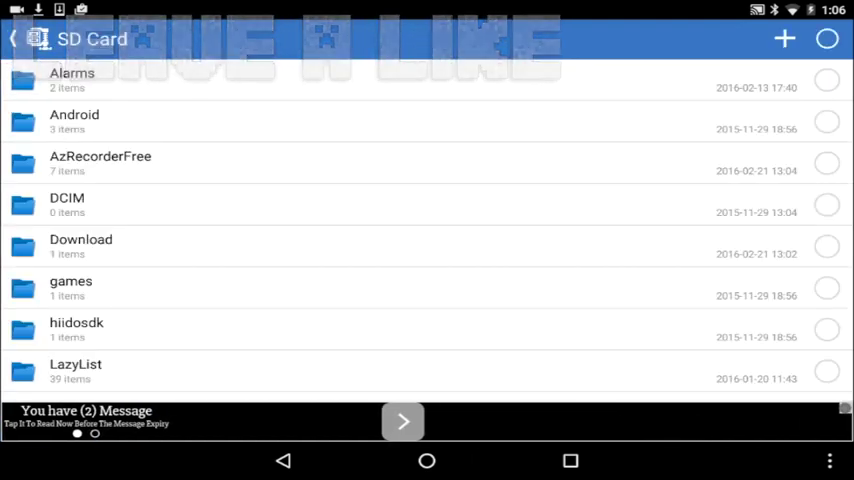
left_click(80, 244)
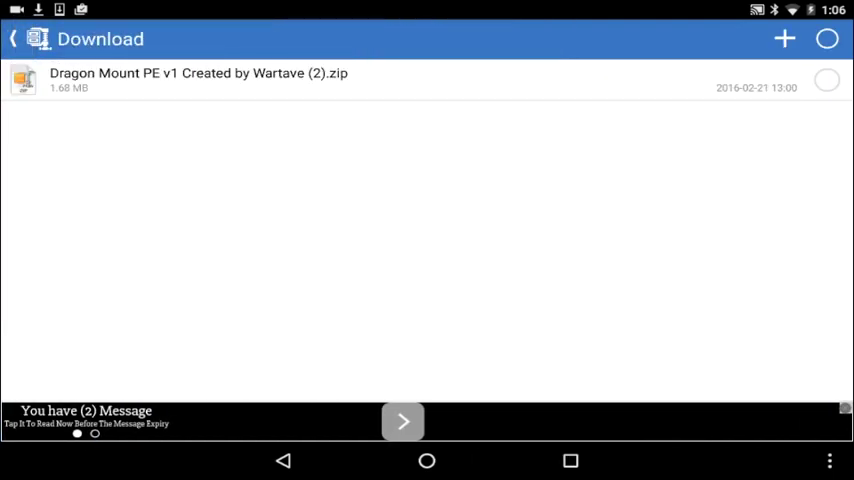
left_click(200, 80)
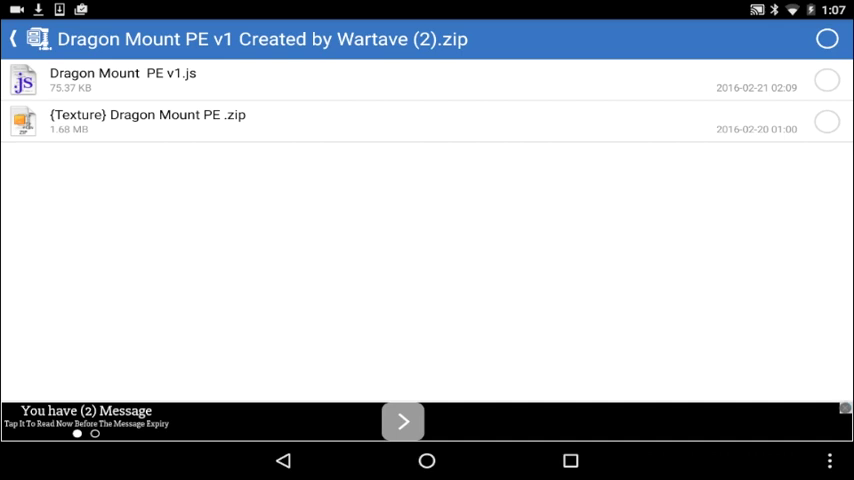
left_click(828, 80)
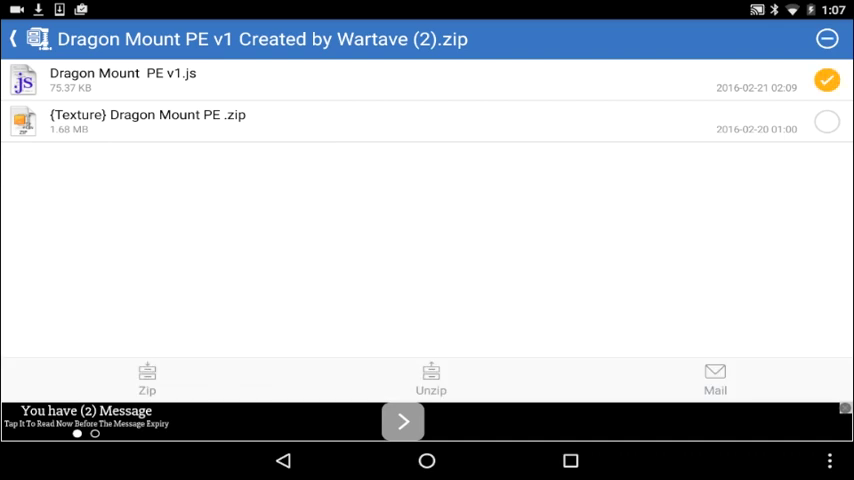
left_click(432, 380)
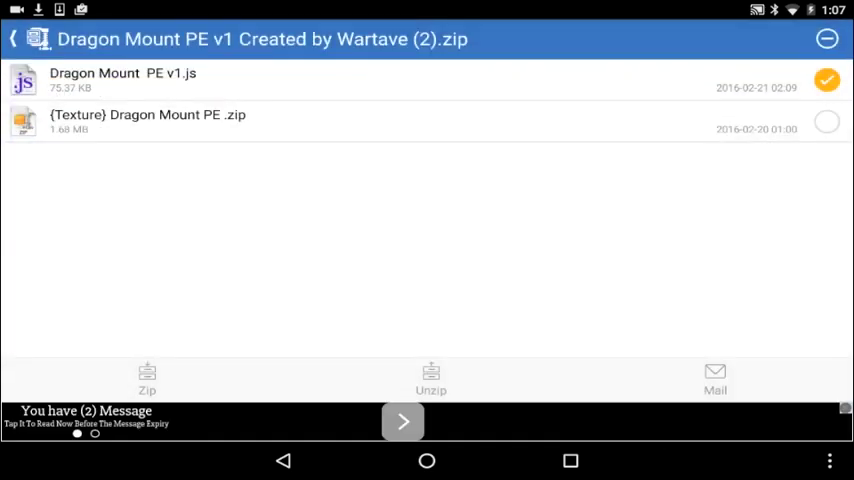
left_click(12, 38)
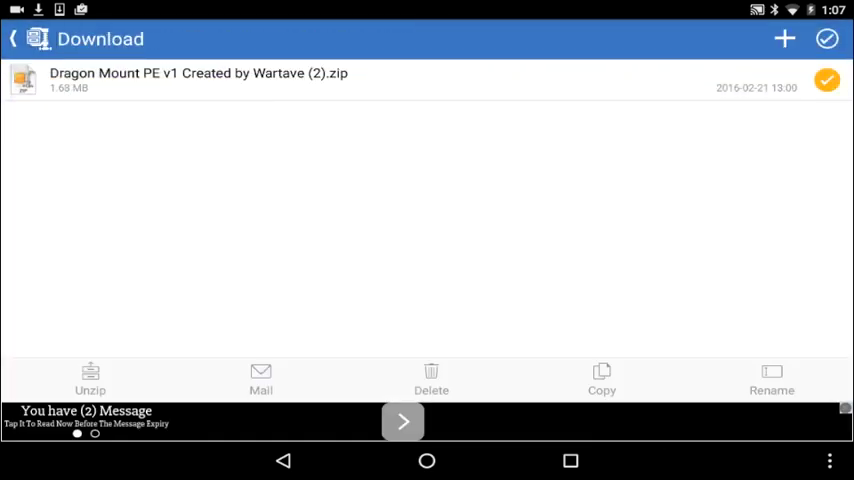
Extract the selected Dragon Mount archive into the SD Card Download folder
left_click(90, 380)
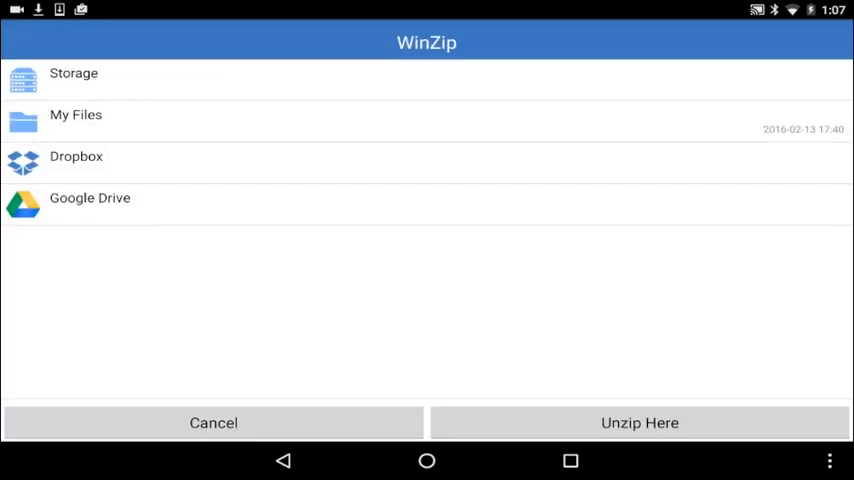
left_click(74, 72)
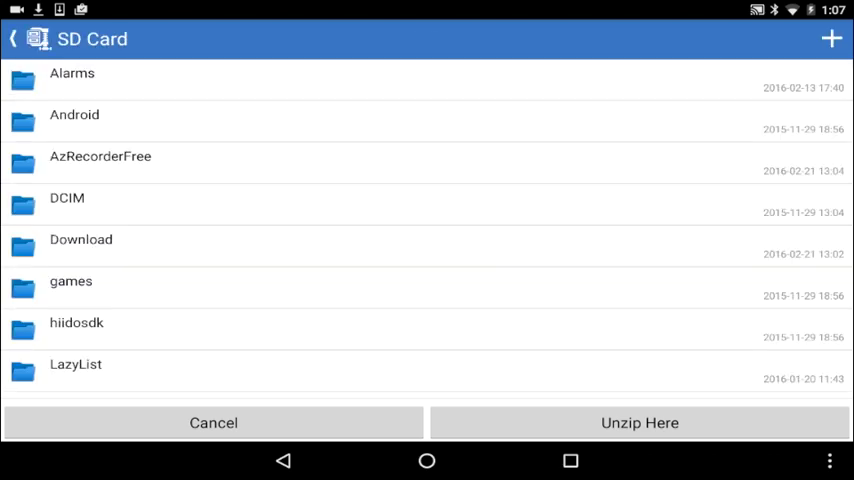
left_click(80, 240)
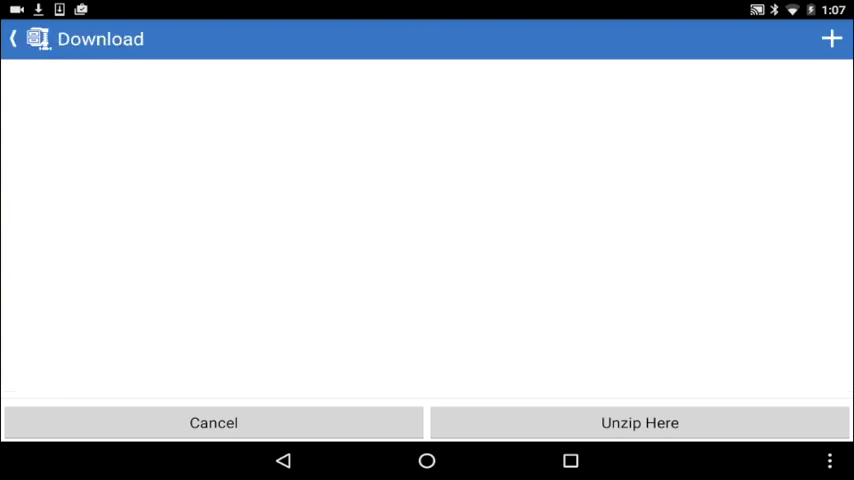
left_click(640, 422)
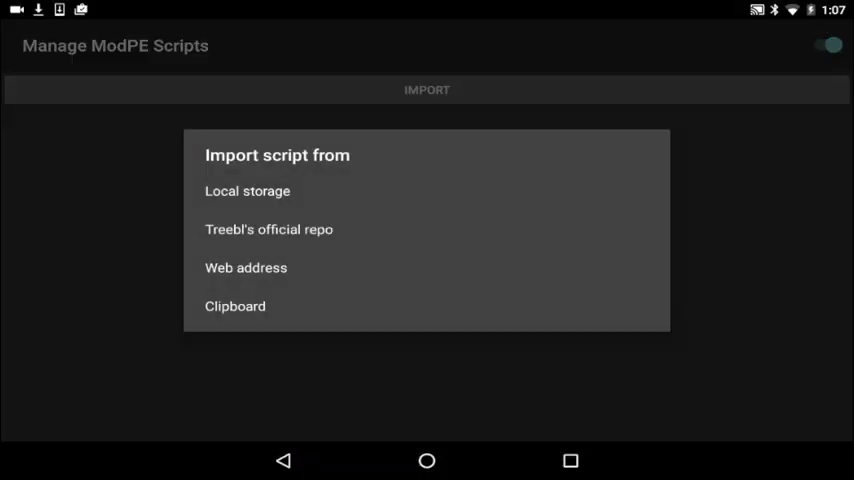
Import Dragon Mount PE v1.js from local storage's Download folder and dismiss the missing-icon error
left_click(248, 192)
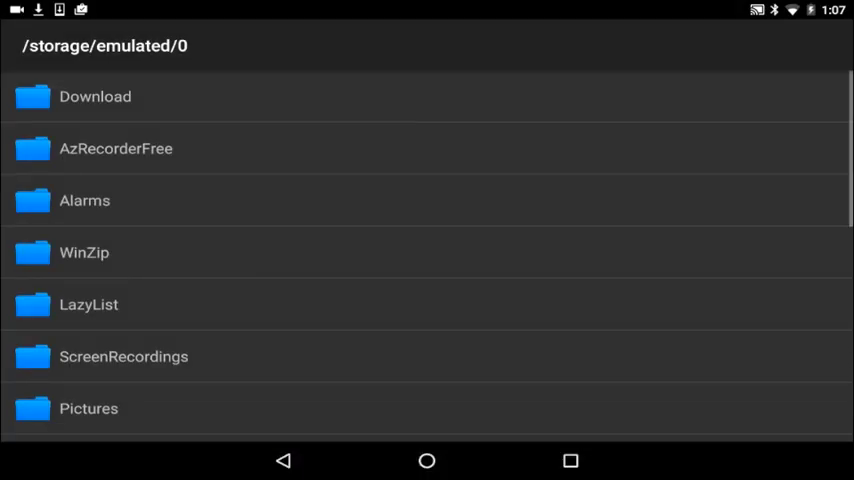
left_click(96, 96)
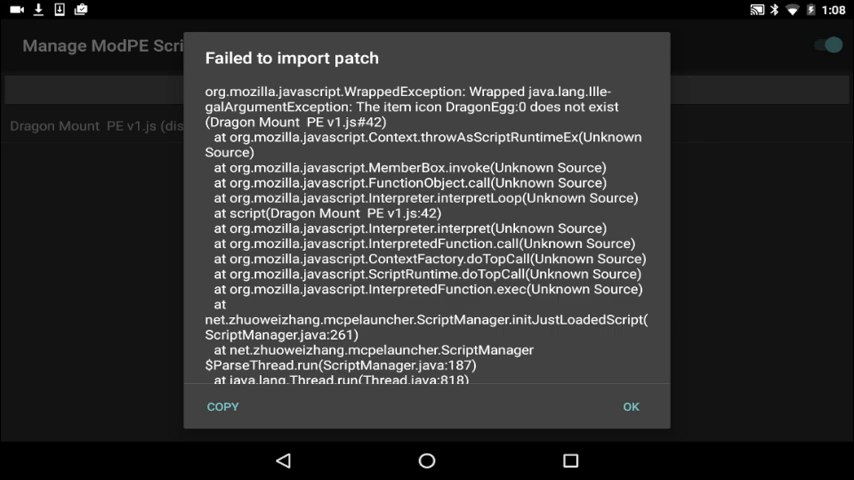
left_click(630, 406)
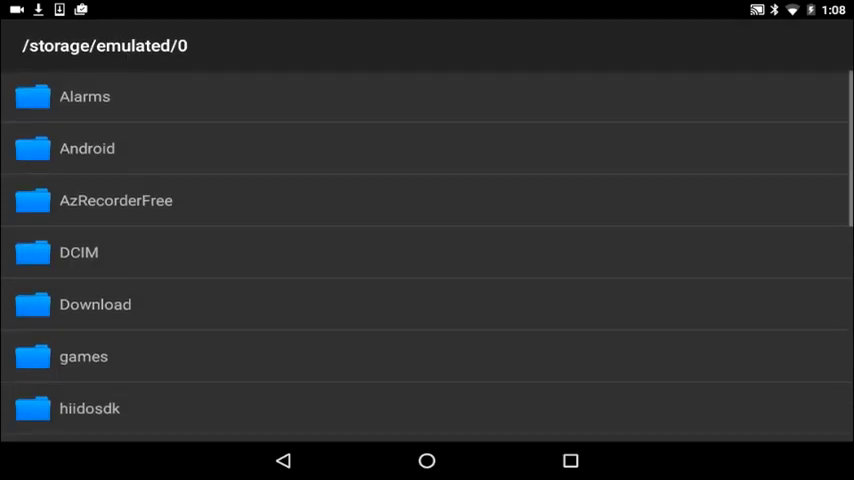
Choose (Texture) Dragon Mount PE .zip from the extracted Download folder as the texture pack
left_click(96, 304)
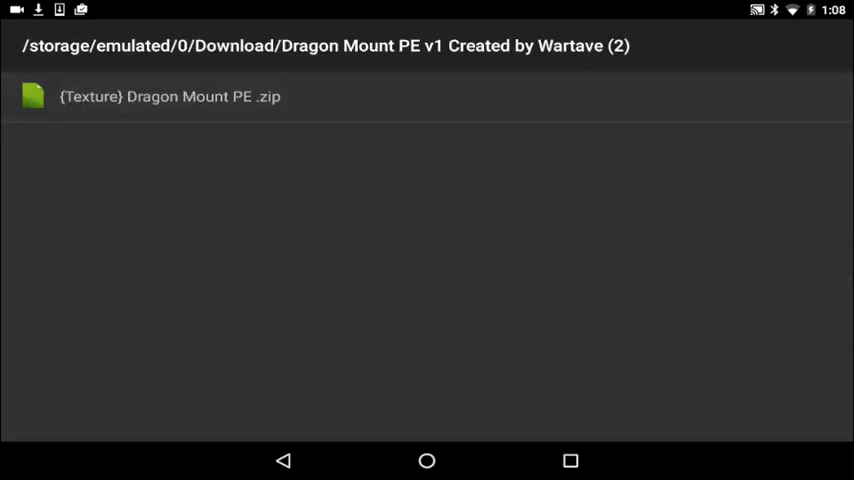
left_click(170, 96)
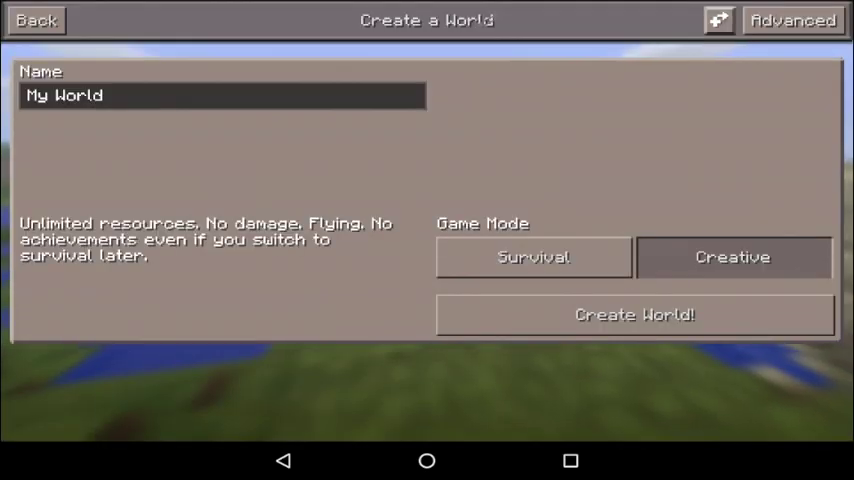
Create and enter a new Creative-mode world with the default name
left_click(634, 314)
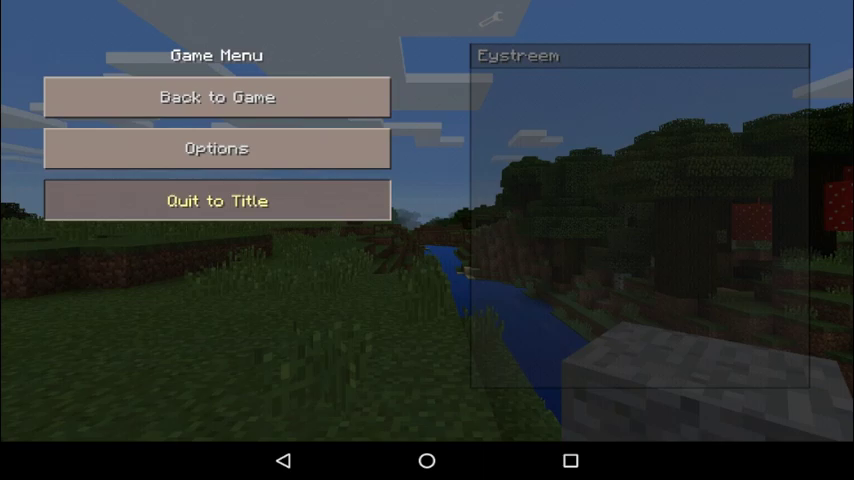
Enable Dragon Mount PE v1.js from the launcher menu's Manage ModPE Scripts list
left_click(216, 200)
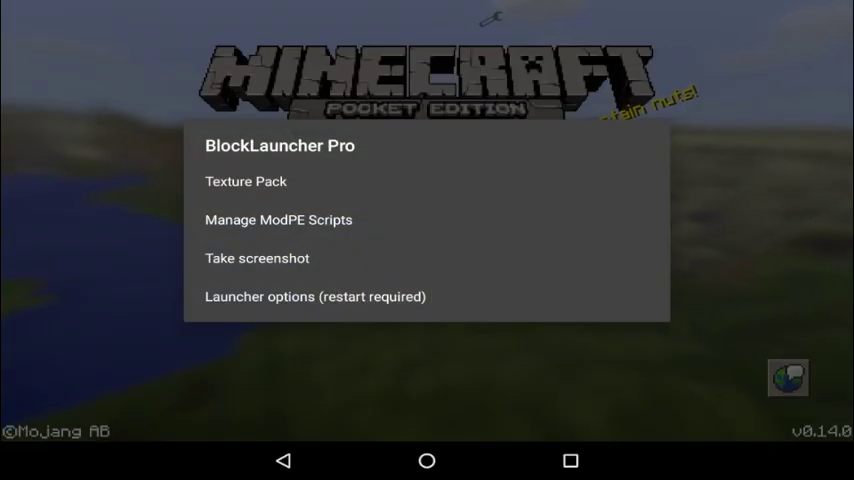
left_click(278, 220)
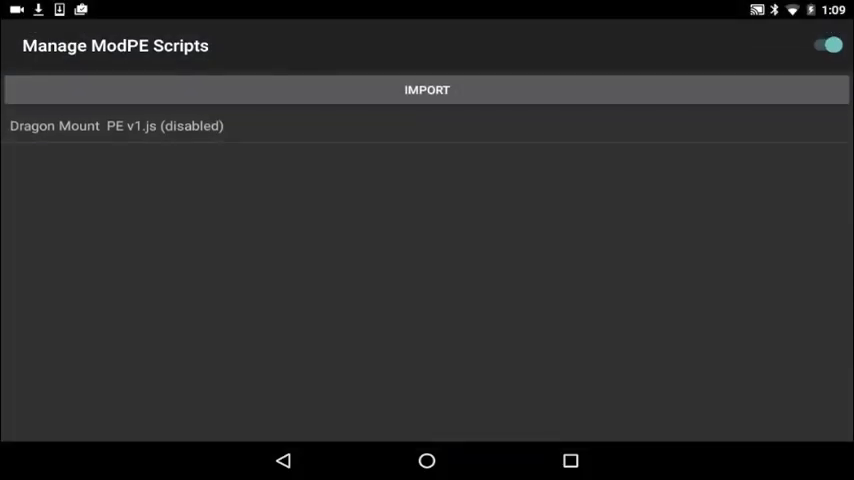
left_click(116, 126)
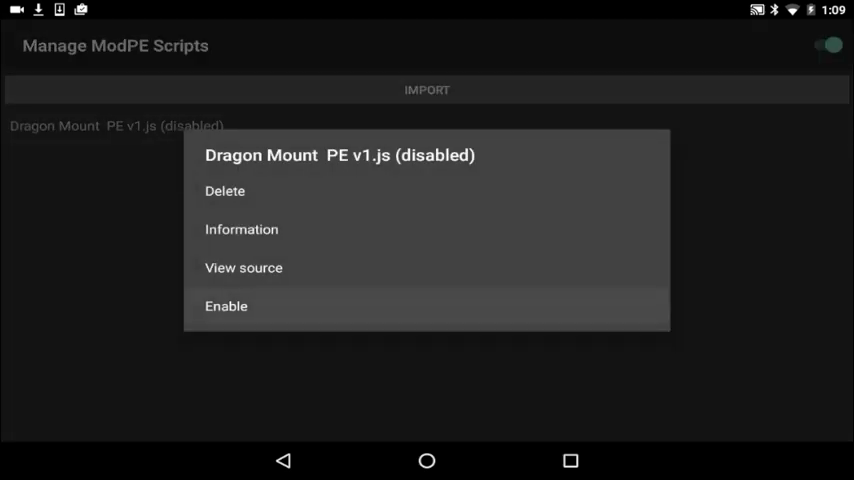
left_click(226, 306)
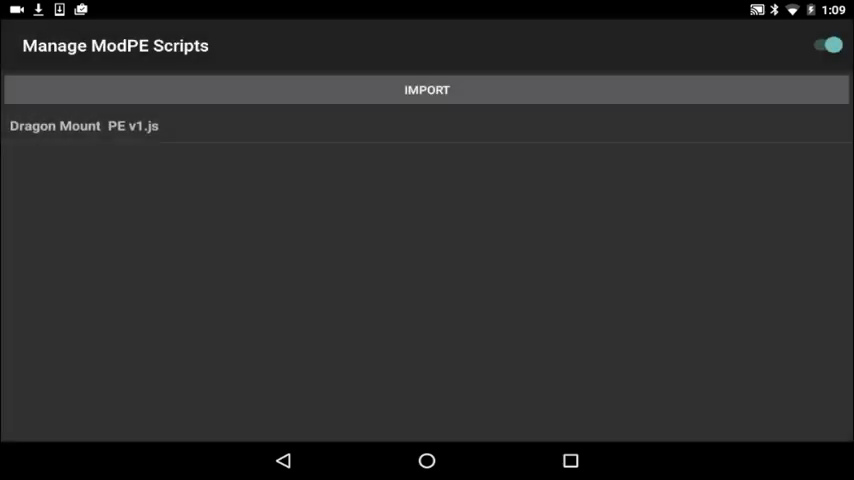